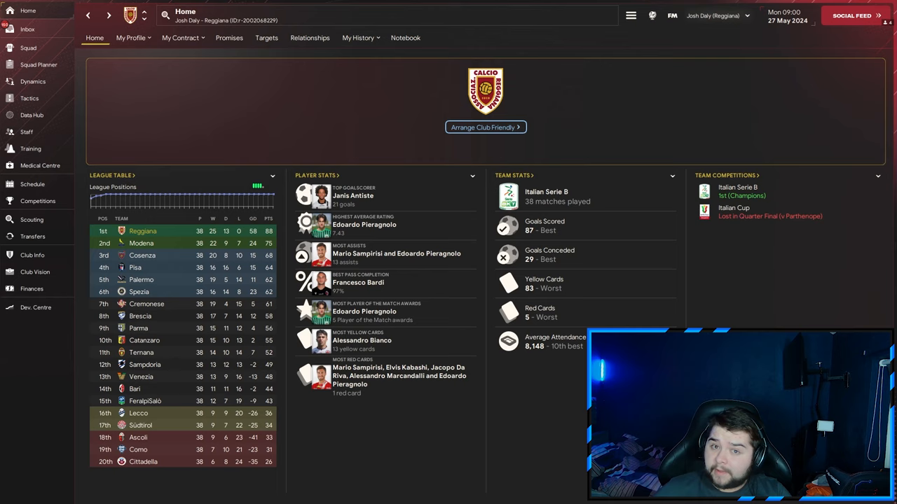
mouse_move(420, 199)
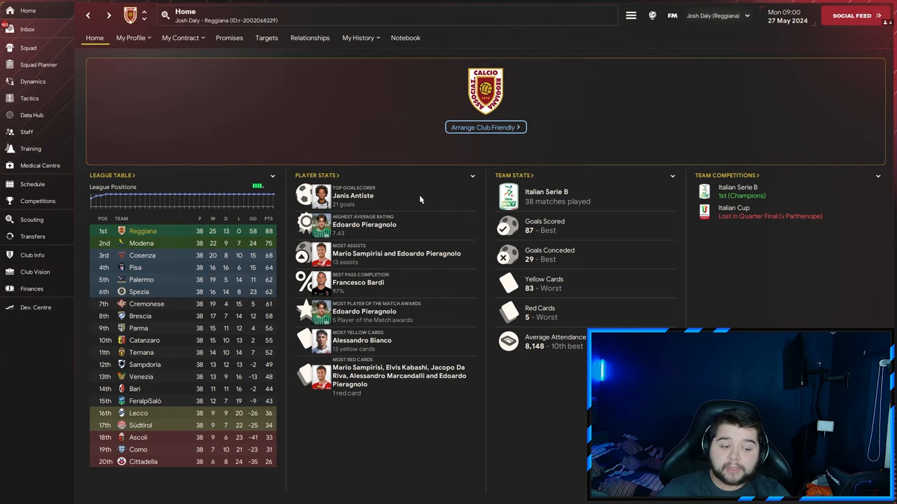
mouse_move(409, 247)
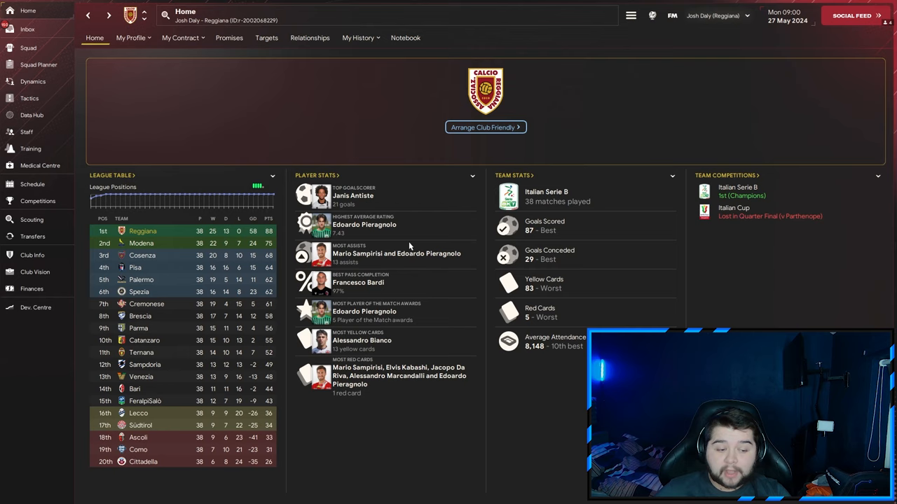
mouse_move(454, 266)
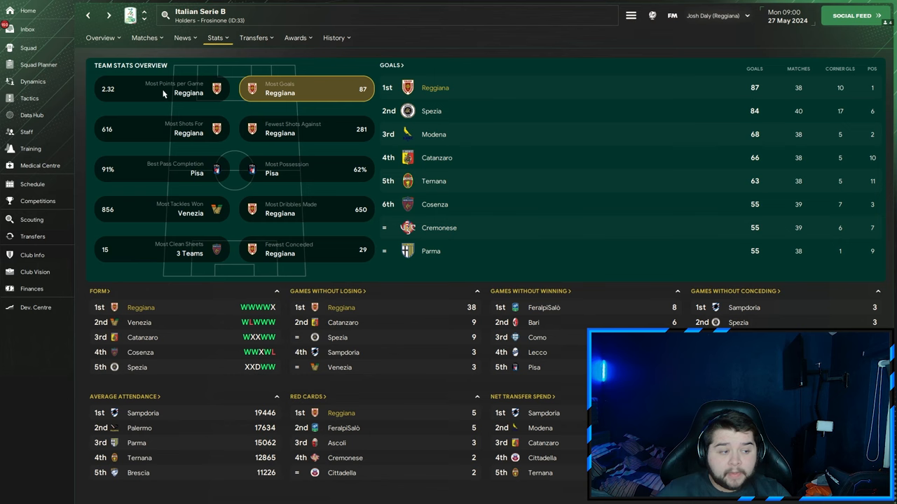
View Serie B team rankings for shots taken, dribbles made and average possession, then leave the stats screen.
left_click(161, 128)
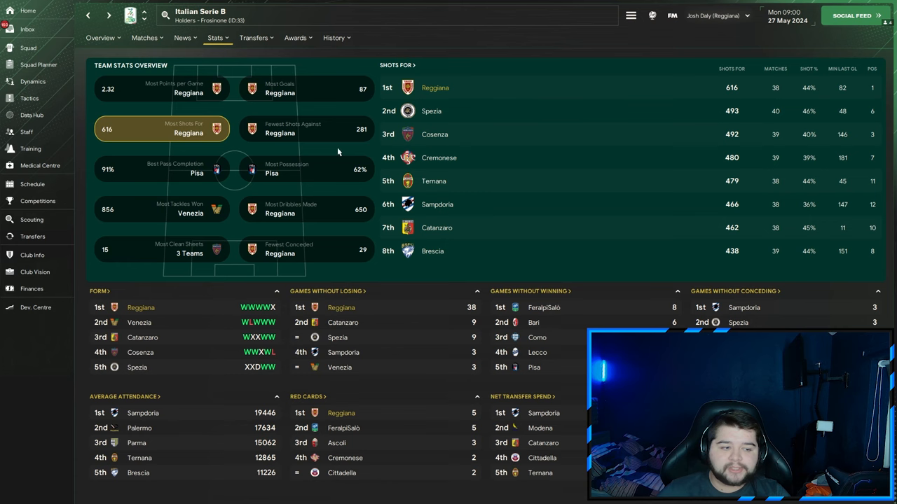
left_click(306, 208)
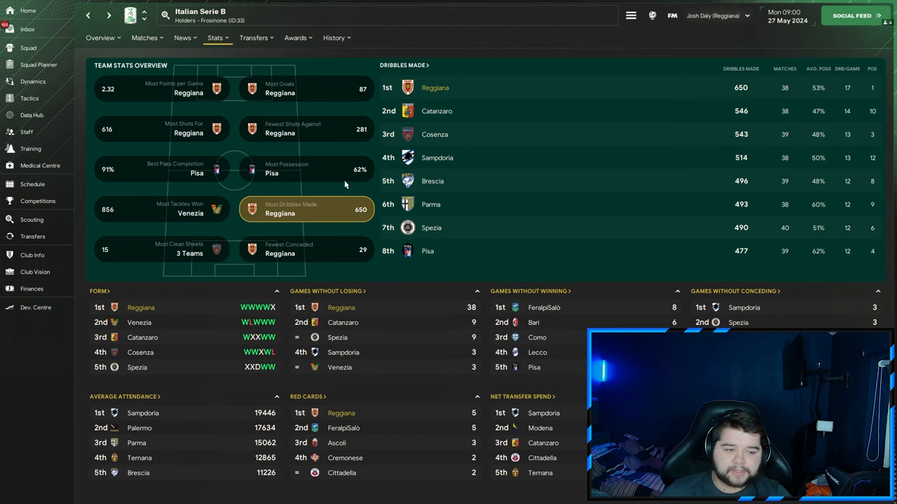
left_click(305, 168)
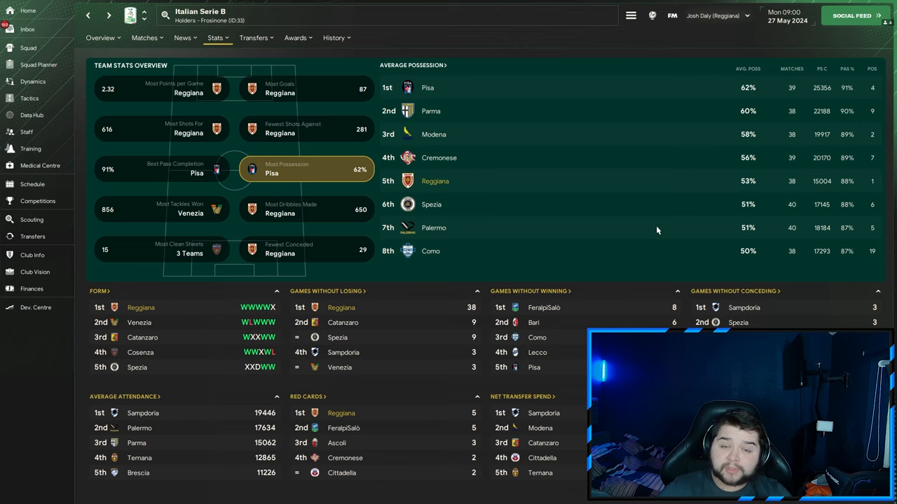
left_click(31, 115)
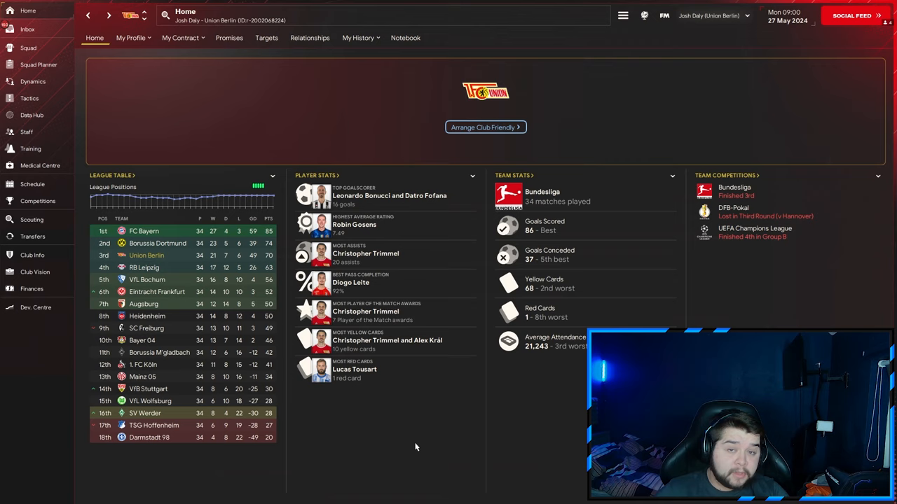
mouse_move(421, 229)
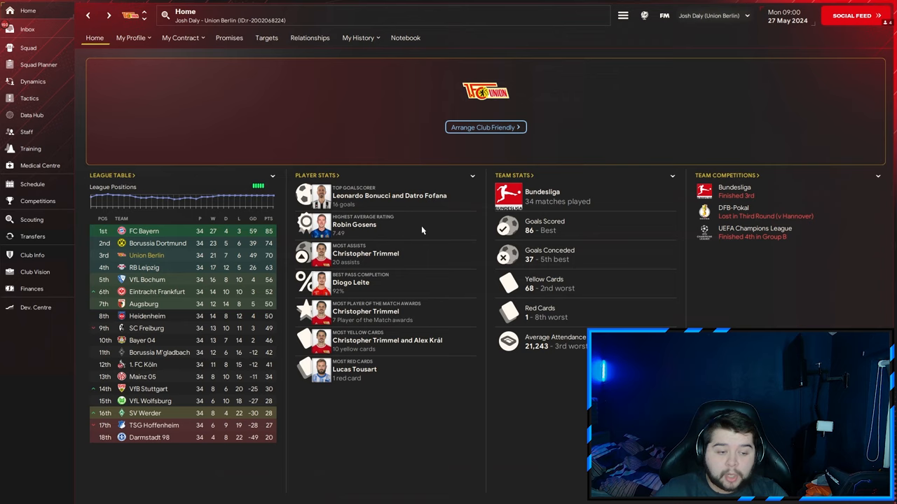
mouse_move(441, 290)
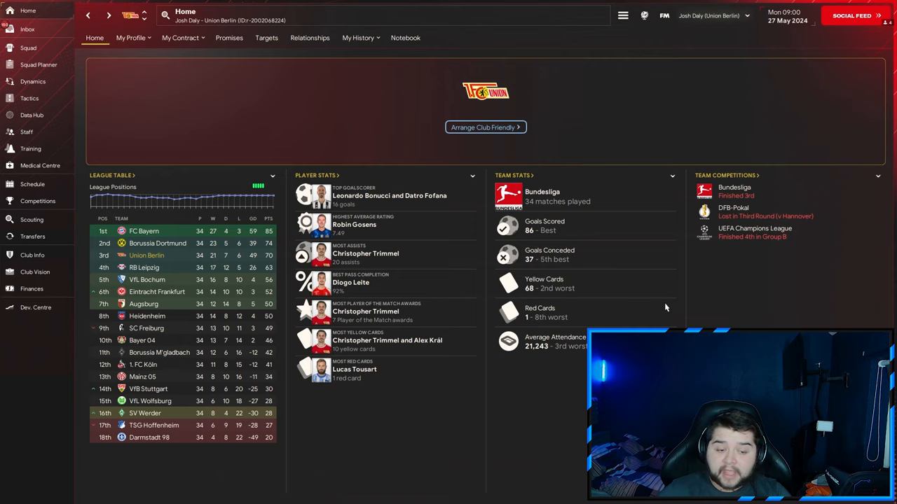
mouse_move(657, 294)
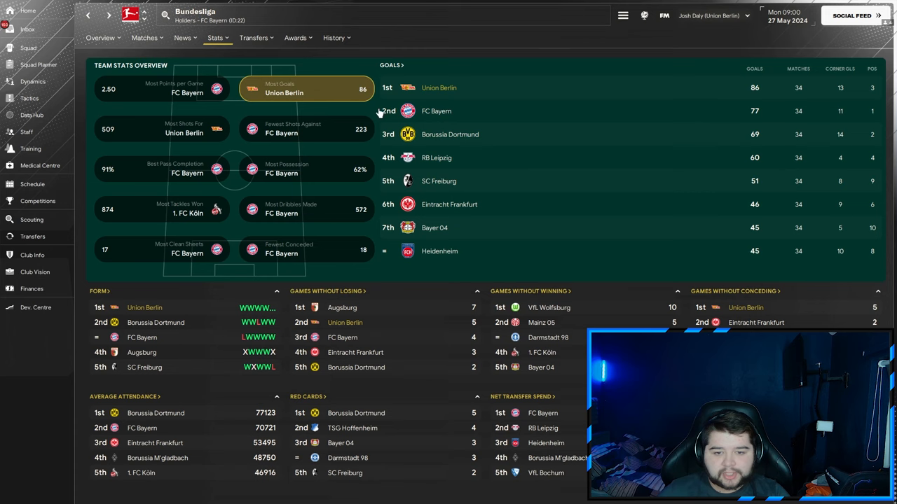
View Bundesliga team rankings for shots taken and average possession, then leave the stats screen.
left_click(183, 129)
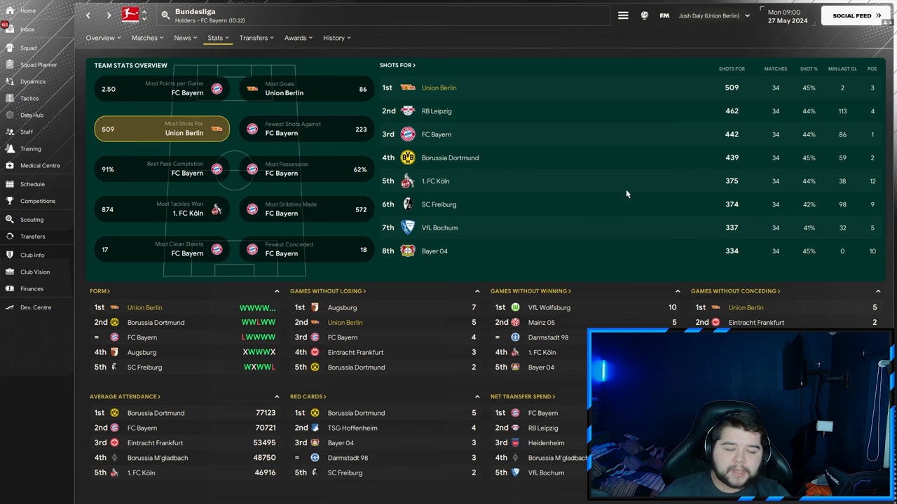
left_click(305, 169)
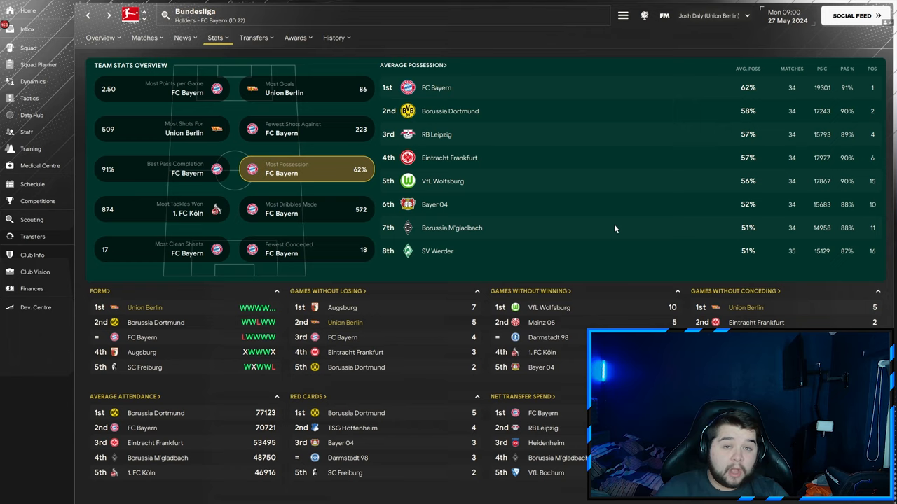
left_click(31, 115)
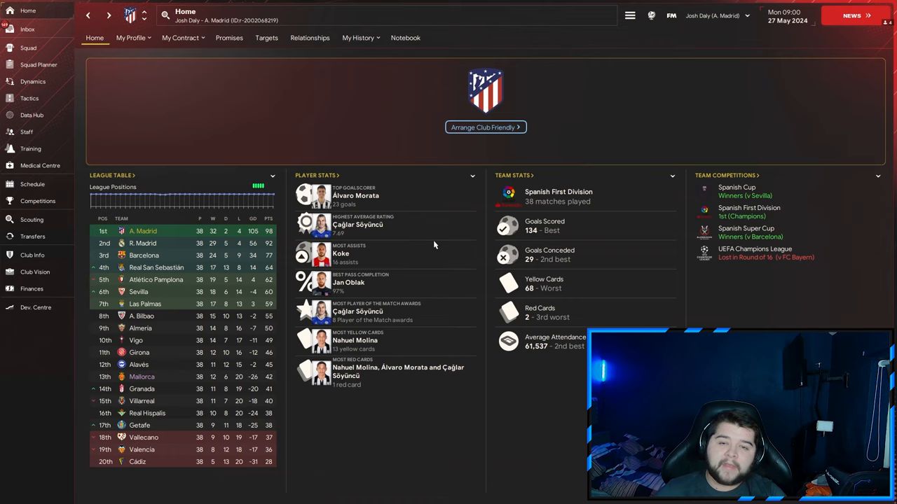
mouse_move(604, 269)
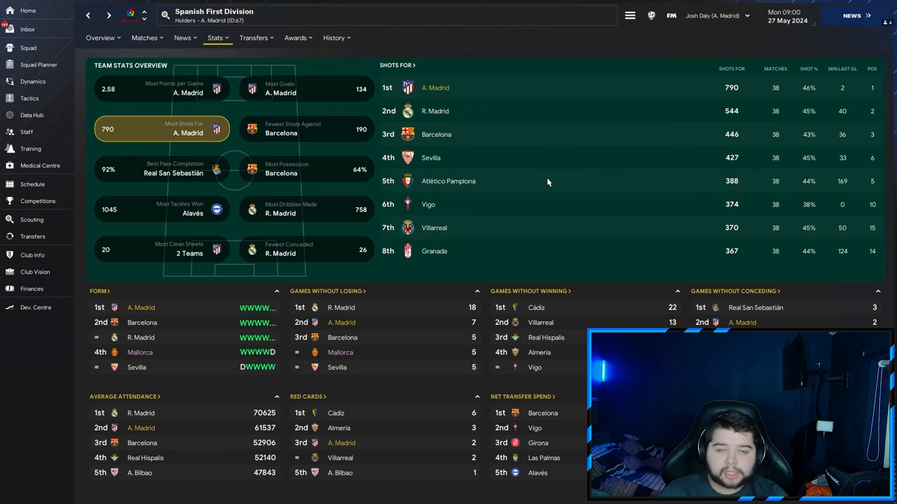
View Spanish First Division rankings for goals scored, clean sheets and fewest goals conceded.
left_click(306, 88)
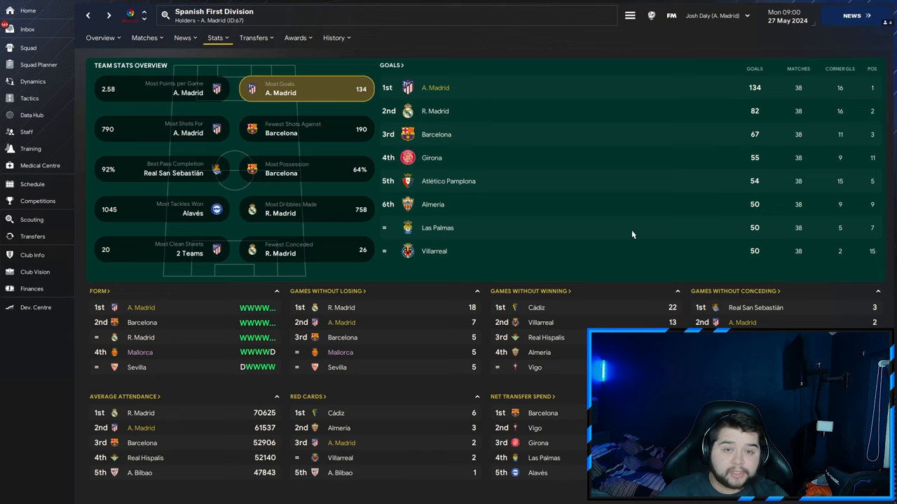
left_click(161, 88)
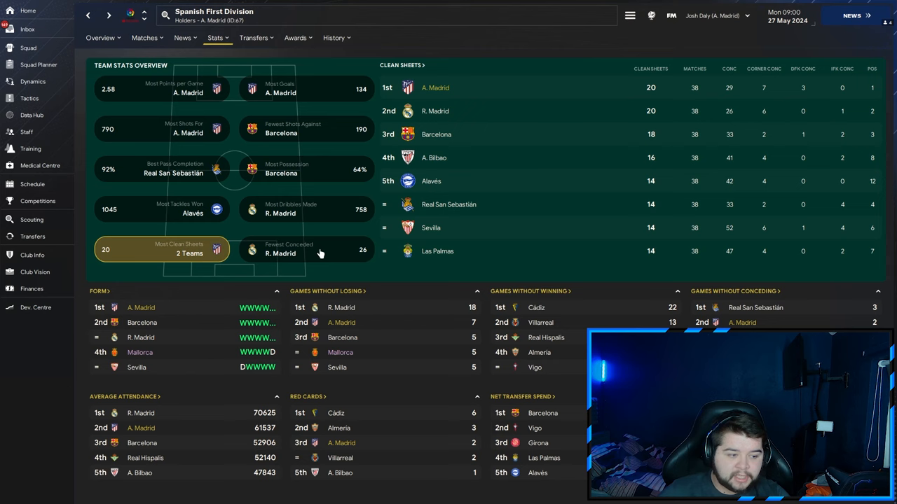
left_click(306, 249)
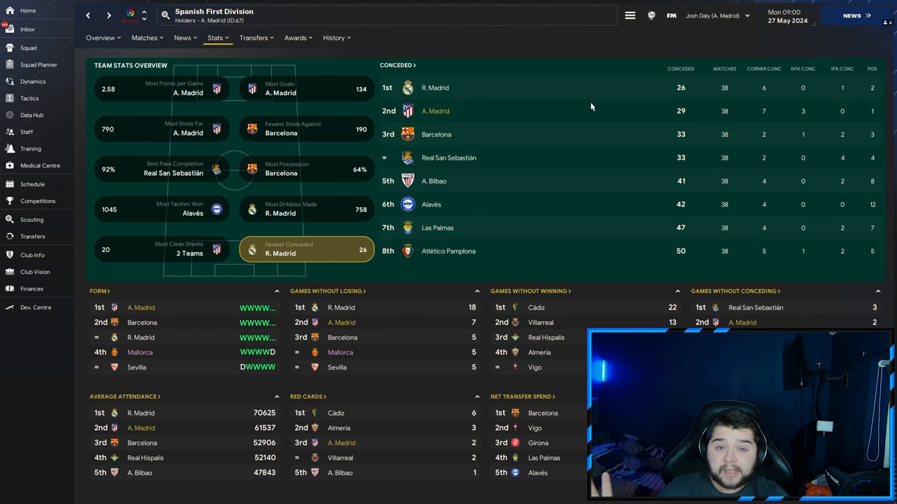
left_click(31, 115)
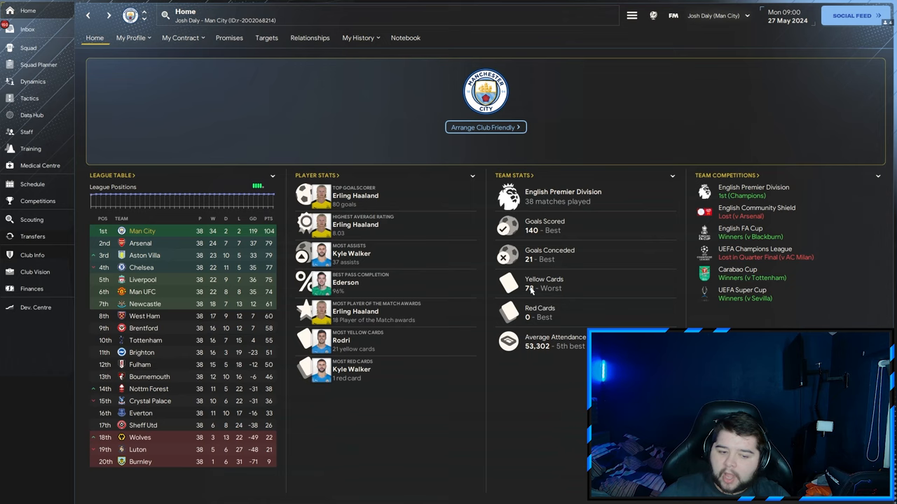
mouse_move(546, 411)
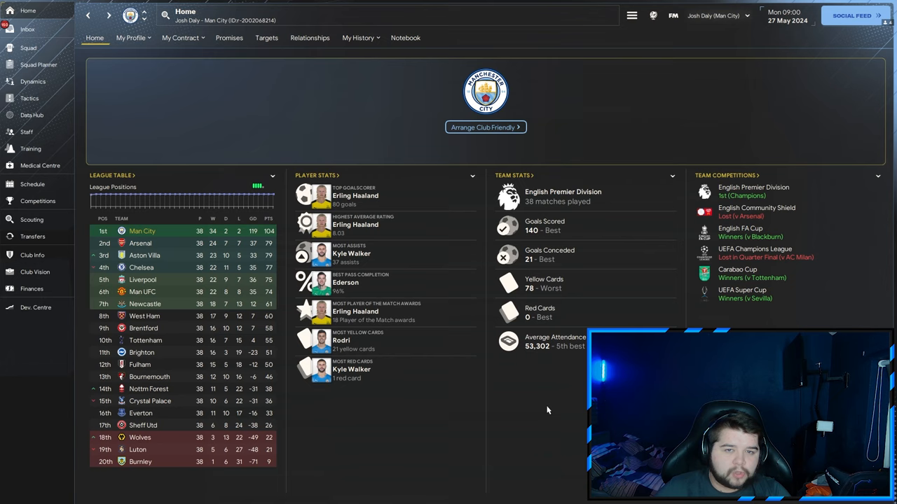
mouse_move(429, 225)
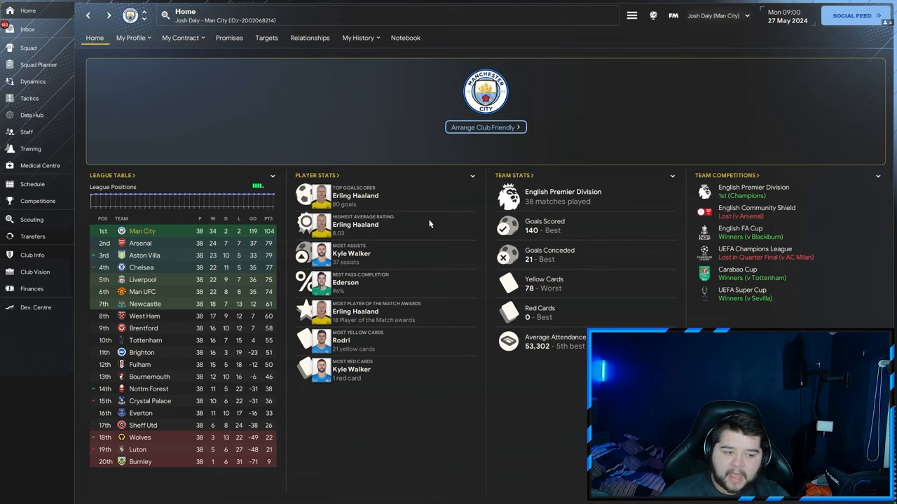
mouse_move(443, 257)
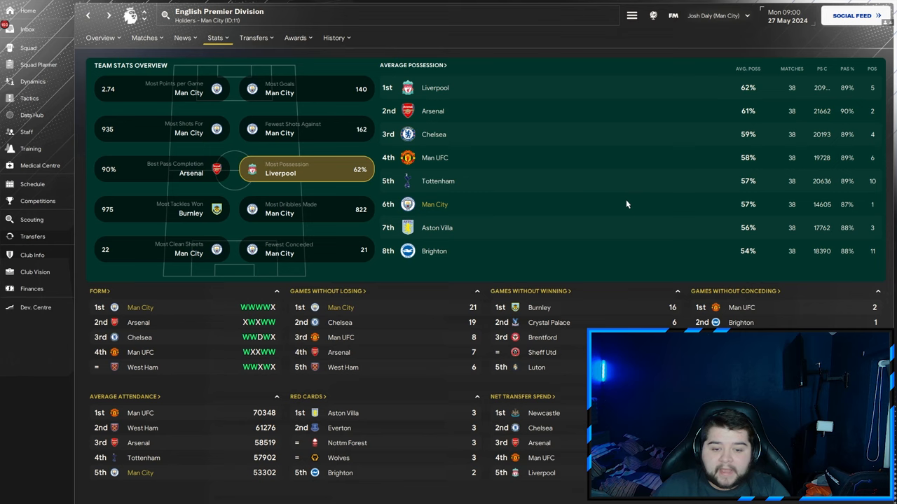
View Premier Division rankings for points per game, shots for, dribbles made and goals conceded.
left_click(161, 87)
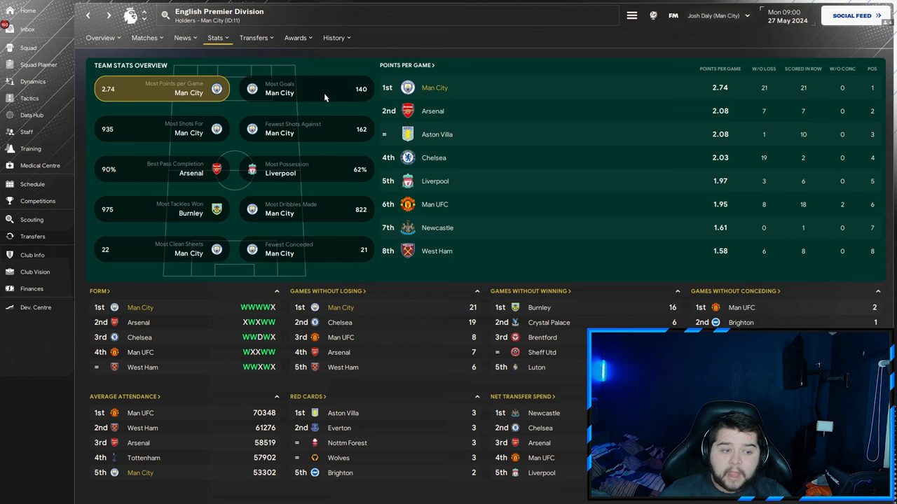
left_click(162, 129)
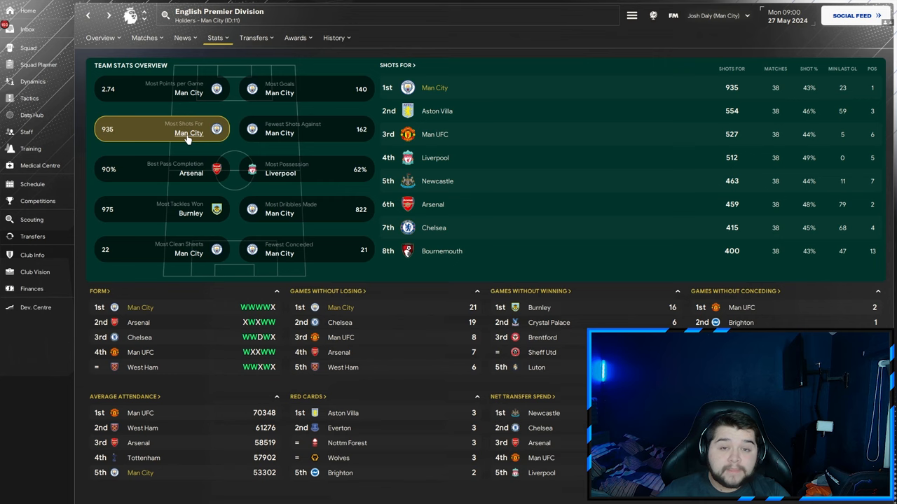
left_click(305, 208)
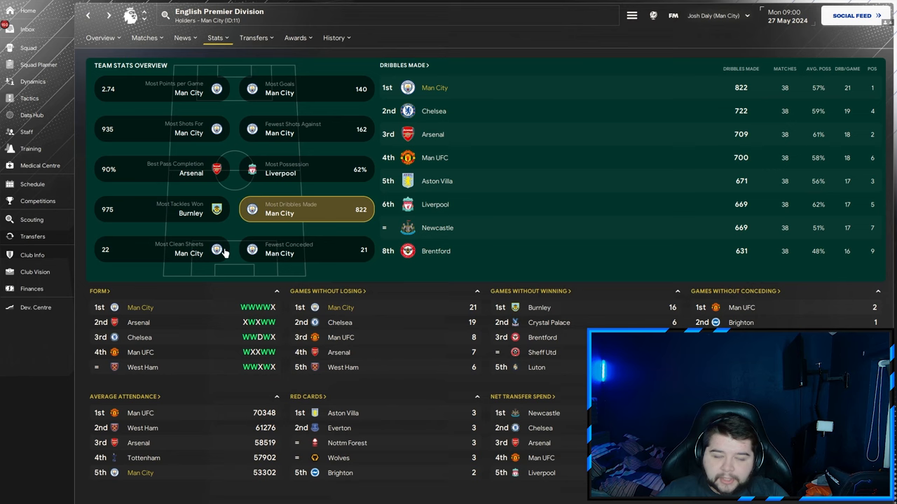
left_click(305, 249)
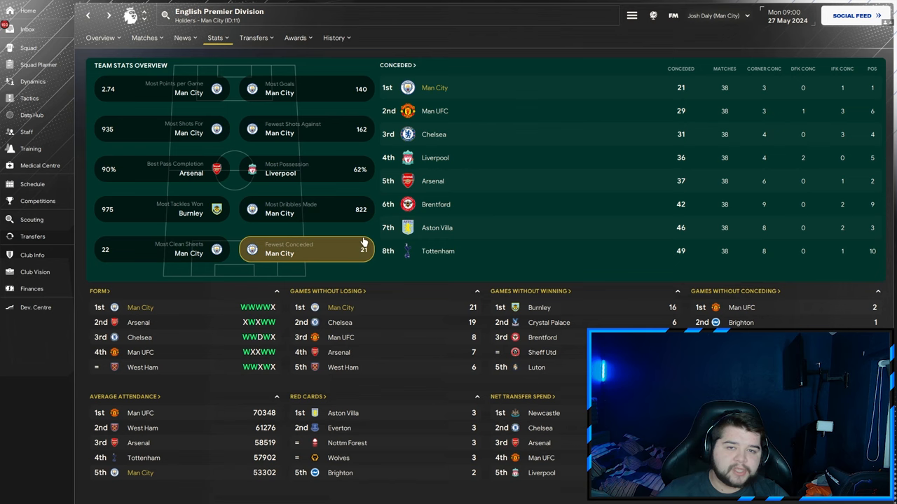
left_click(30, 115)
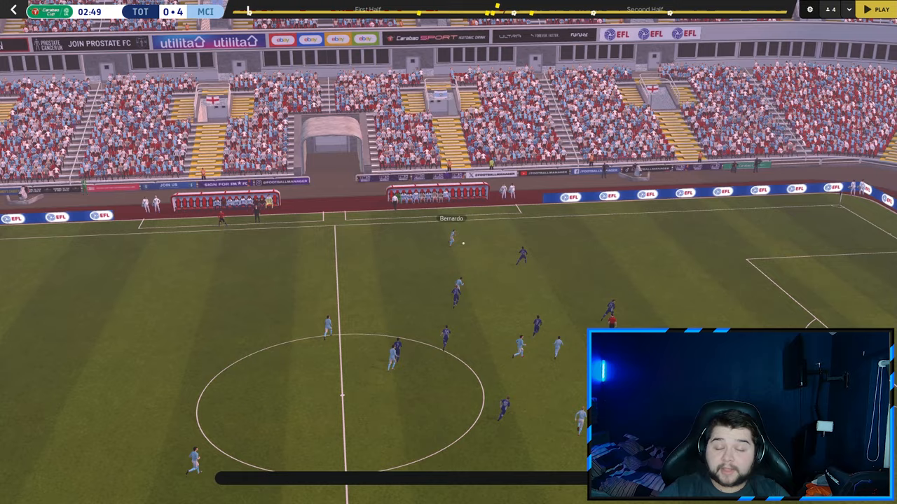
Resume the Tottenham vs Man City highlights to around 75 minutes at 4-0, then pause.
left_click(877, 9)
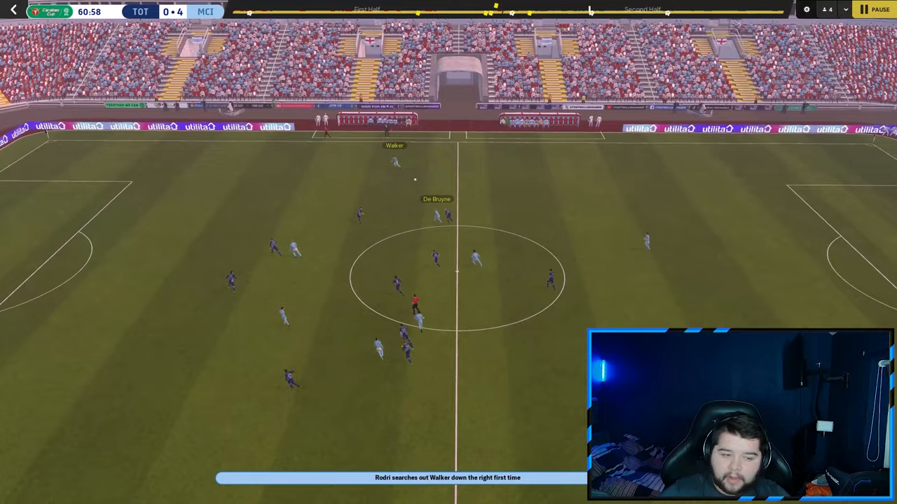
left_click(877, 9)
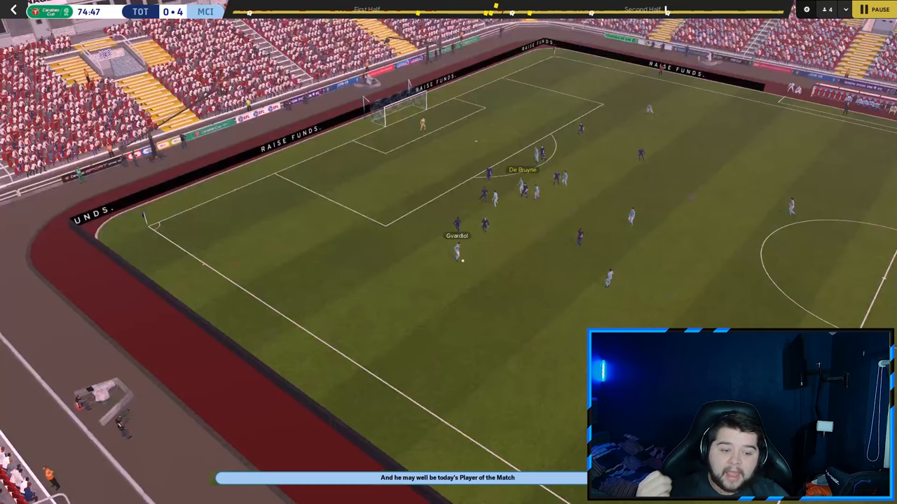
left_click(872, 9)
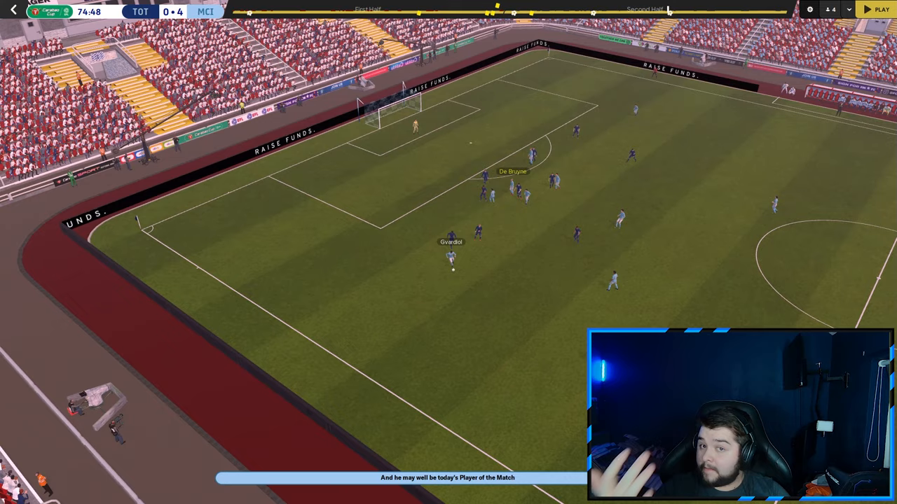
left_click(880, 8)
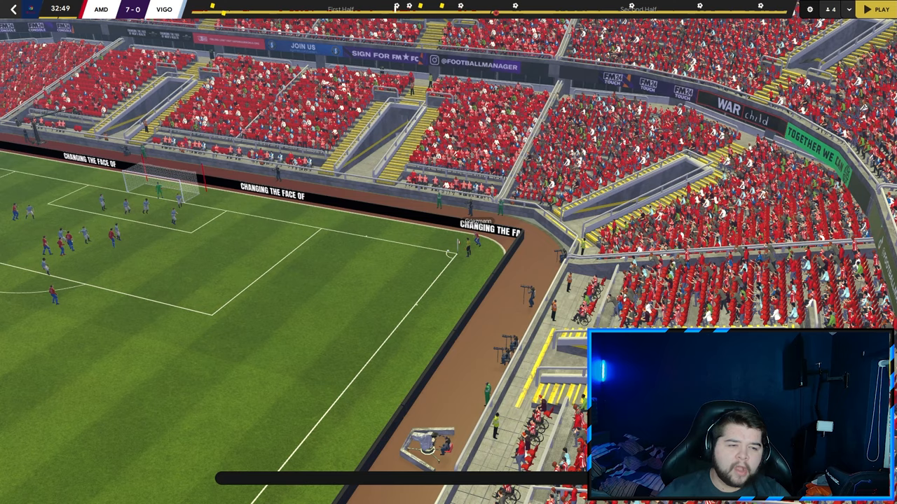
left_click(877, 9)
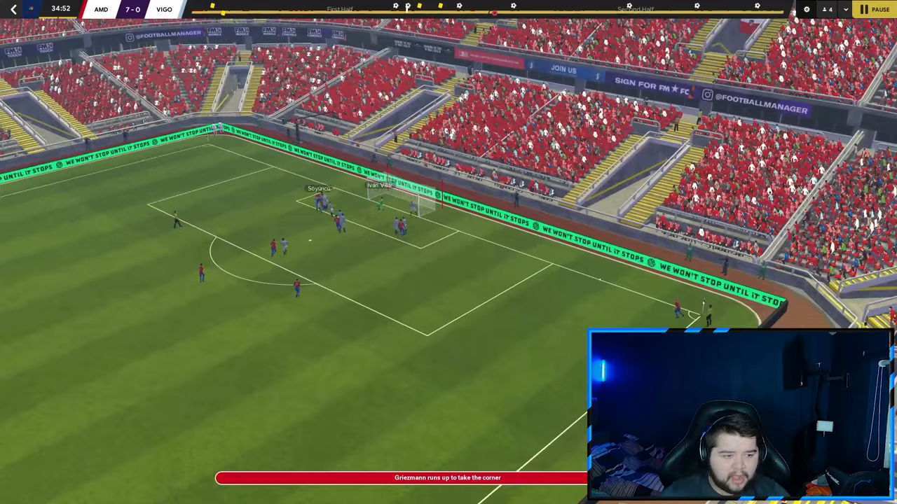
left_click(877, 8)
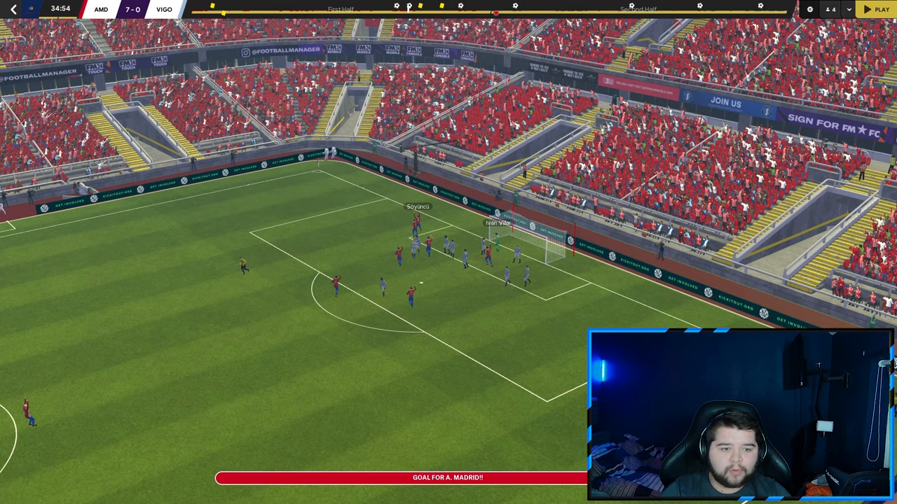
left_click(879, 9)
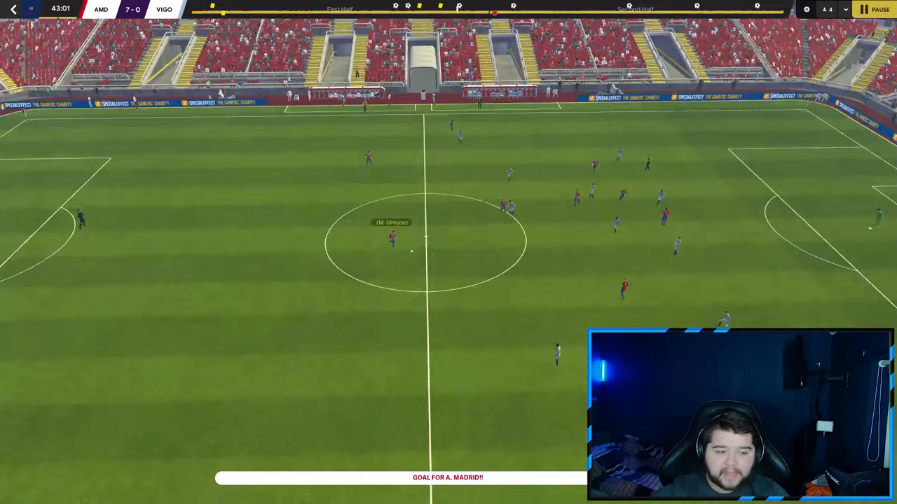
left_click(878, 9)
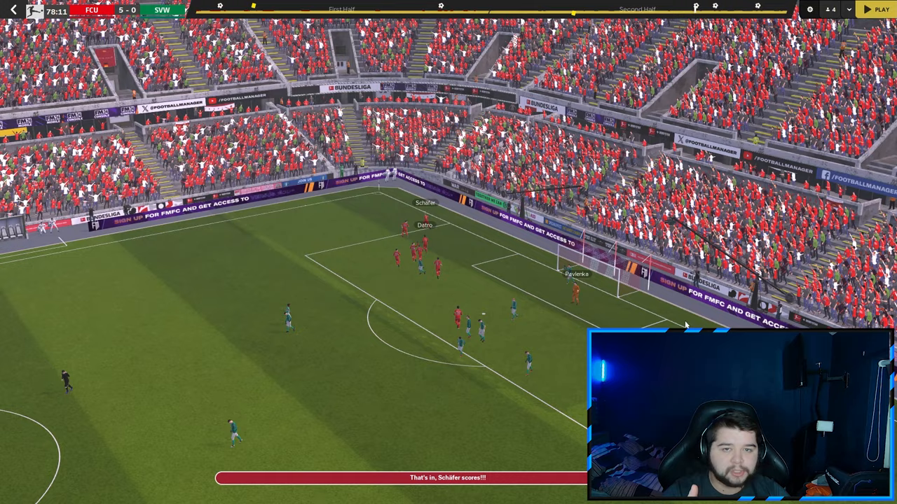
left_click(879, 8)
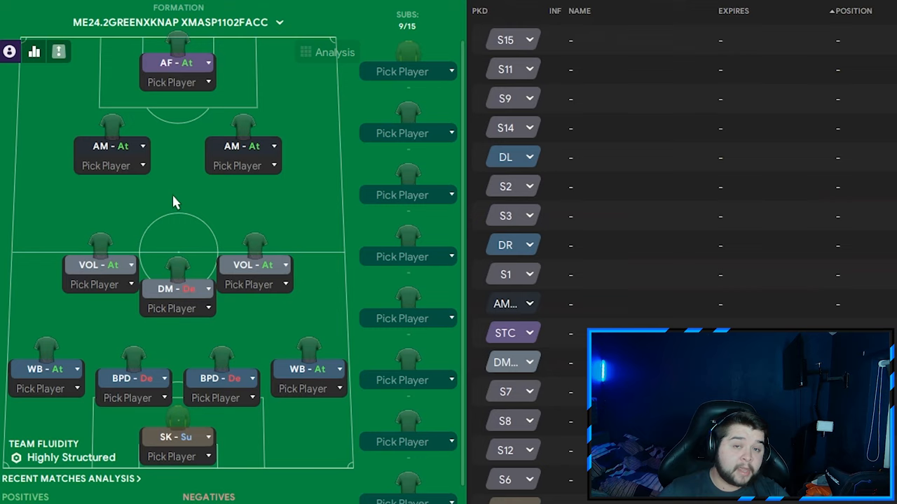
mouse_move(260, 259)
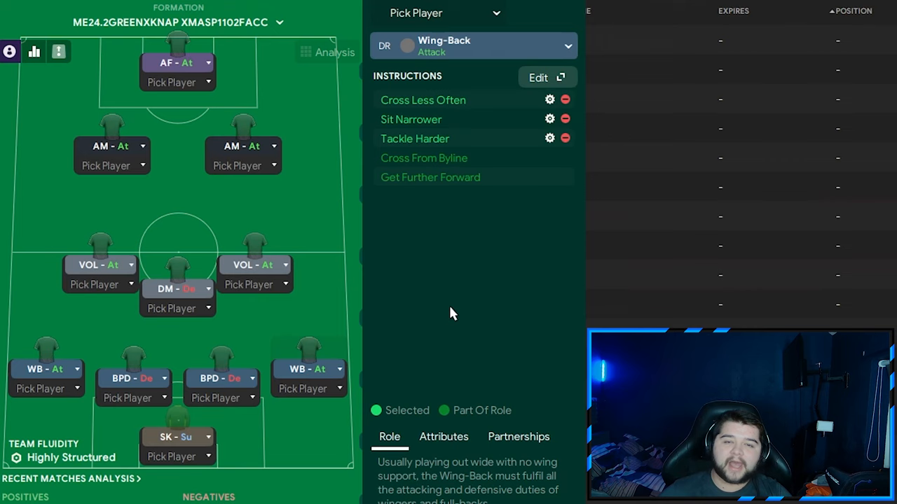
Review the formation's role slots and show the attacking midfielder's individual instructions.
left_click(221, 362)
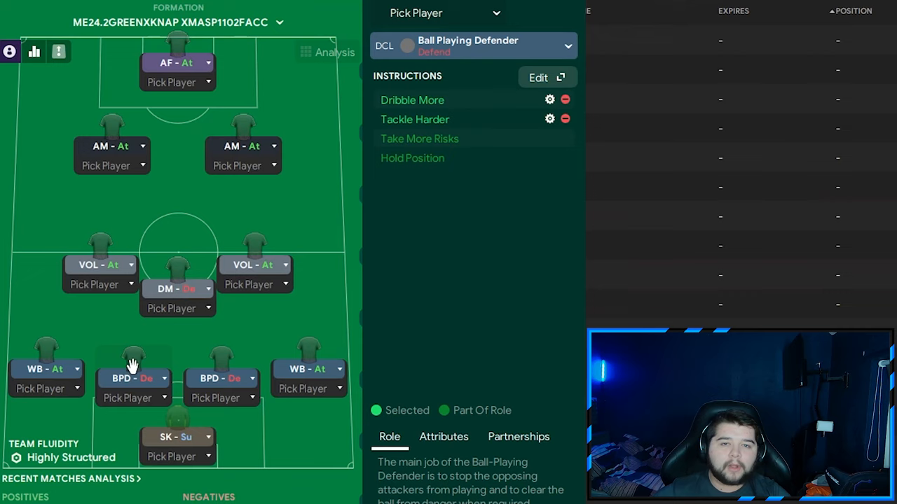
mouse_move(45, 351)
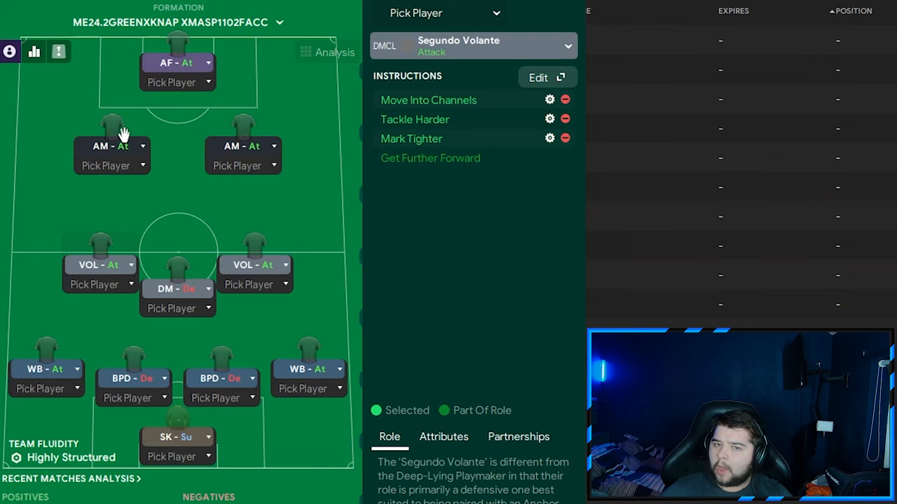
left_click(112, 129)
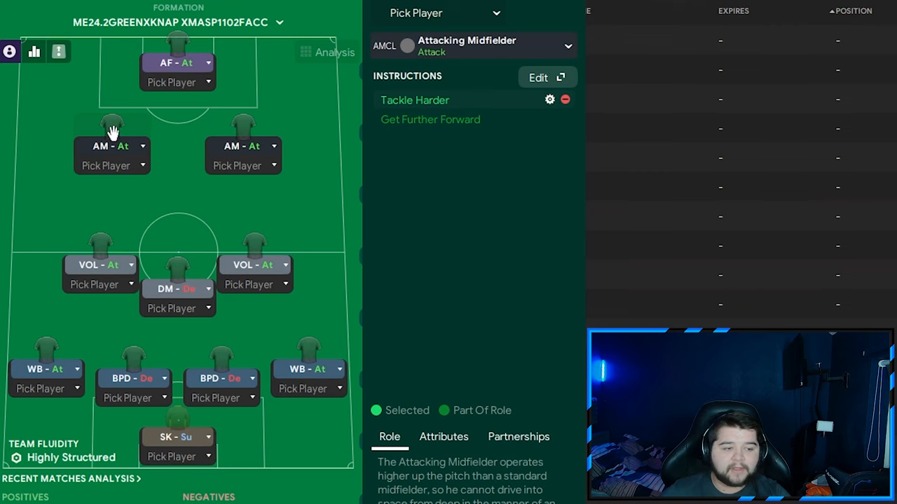
left_click(243, 133)
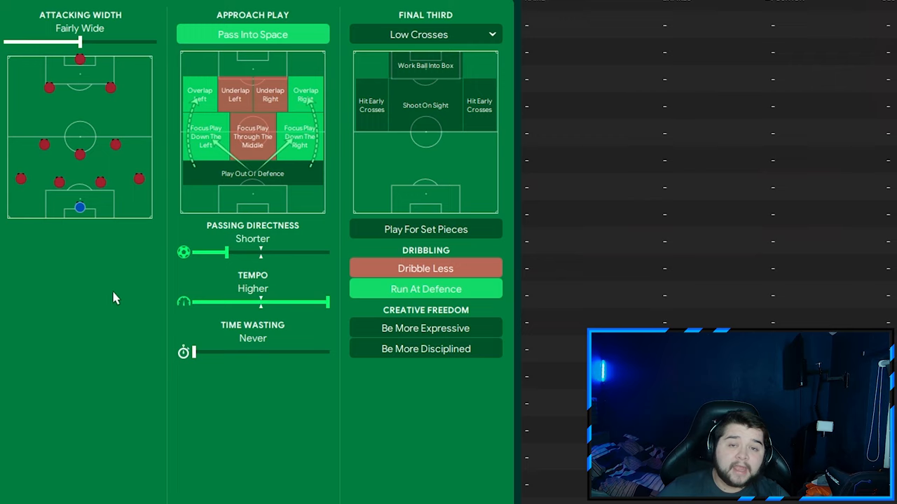
mouse_move(287, 101)
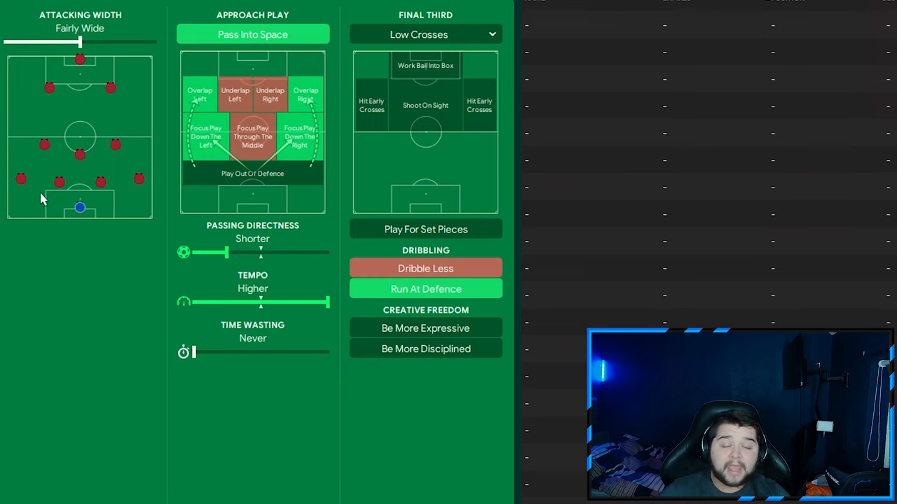
mouse_move(455, 207)
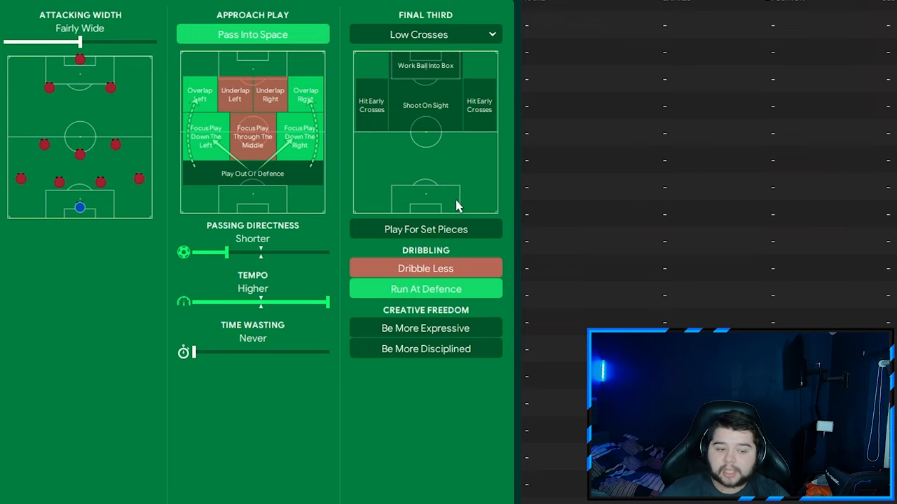
mouse_move(137, 264)
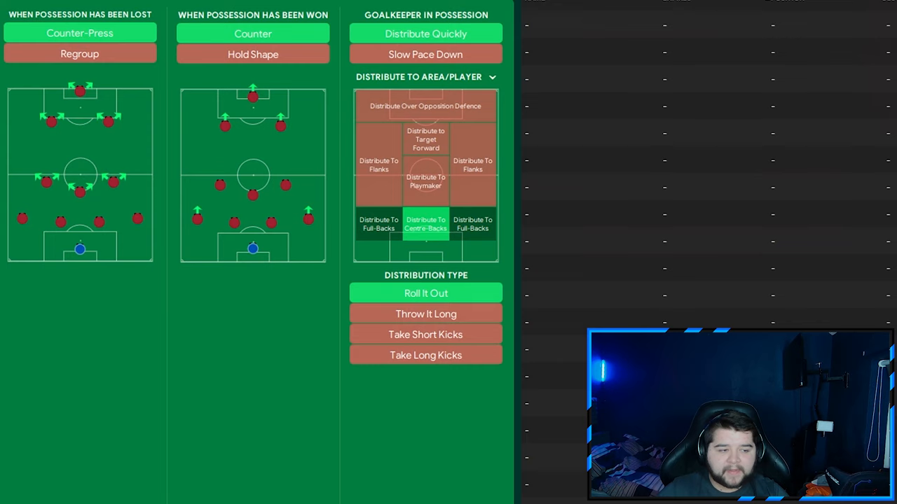
mouse_move(413, 250)
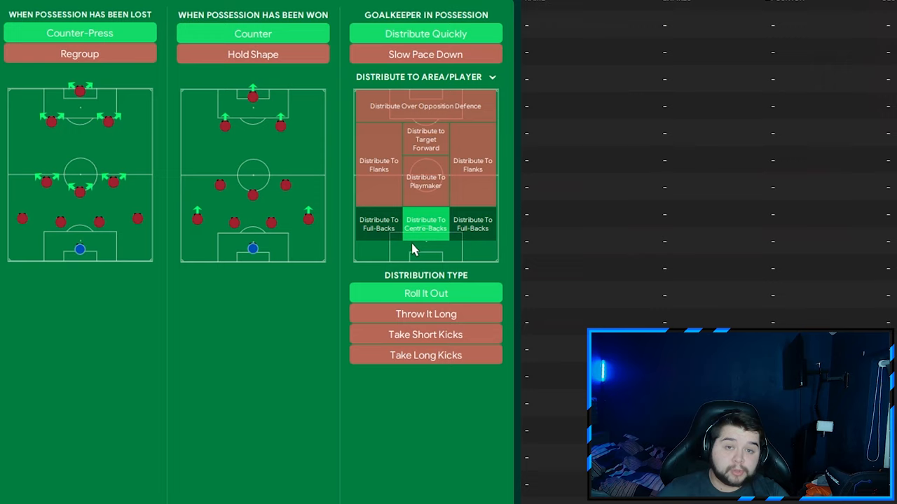
mouse_move(297, 370)
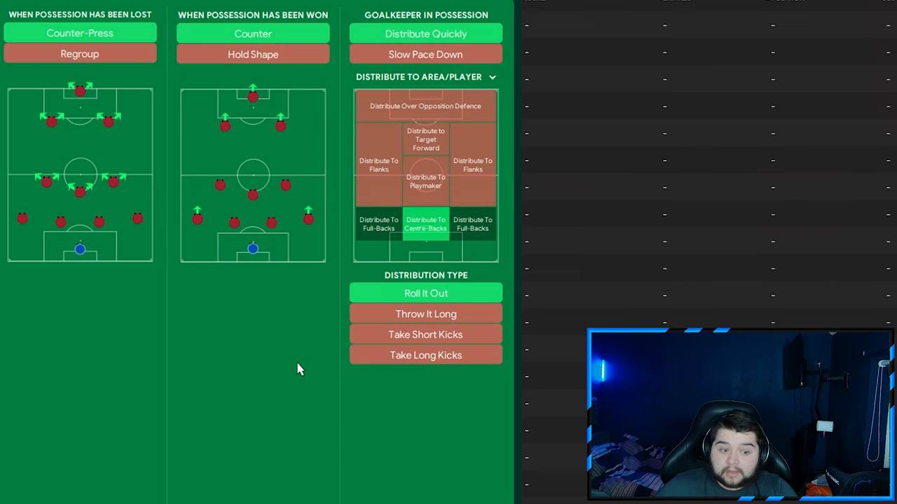
mouse_move(188, 344)
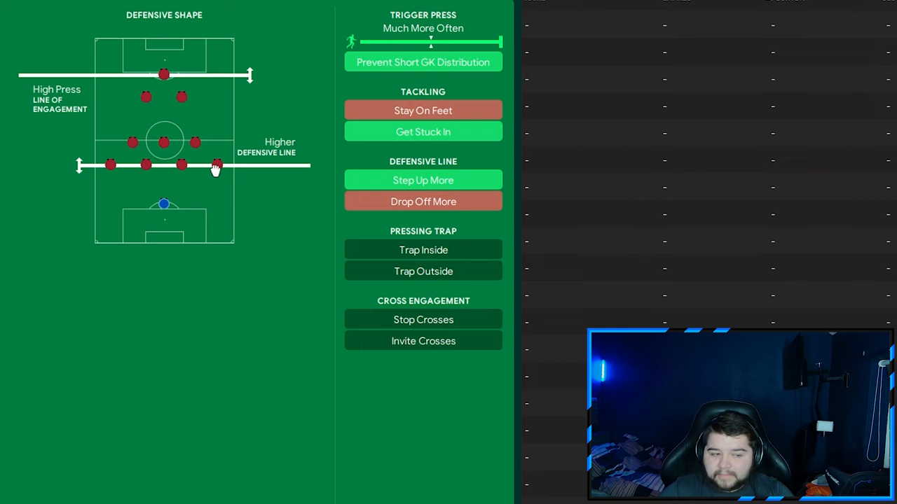
Show the out-of-possession instructions: defensive shape, pressing, tackling and defensive line.
left_click(423, 179)
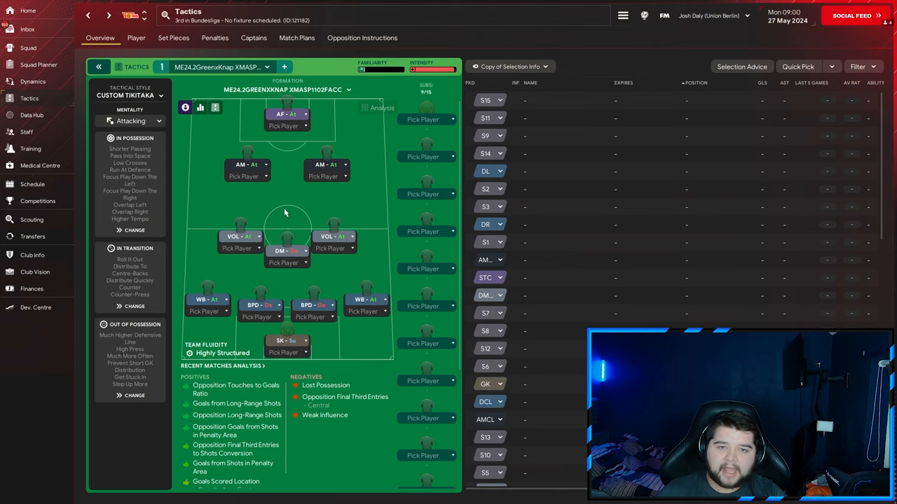
mouse_move(378, 163)
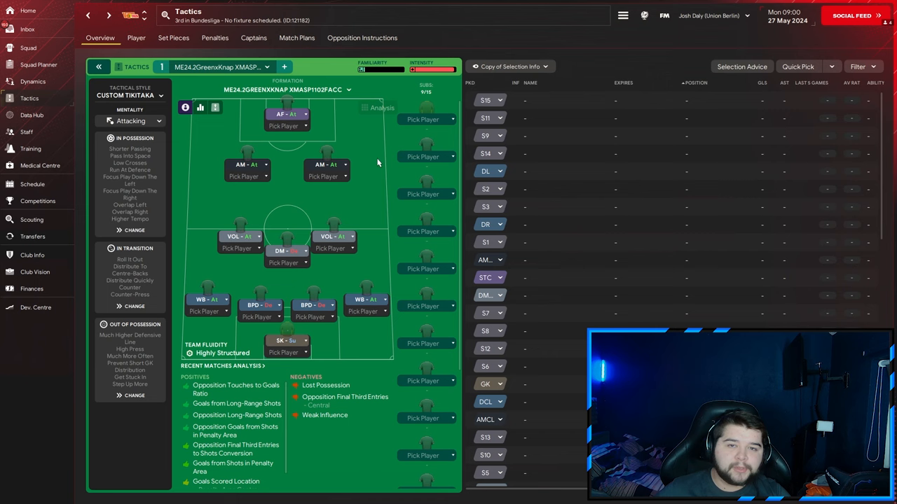